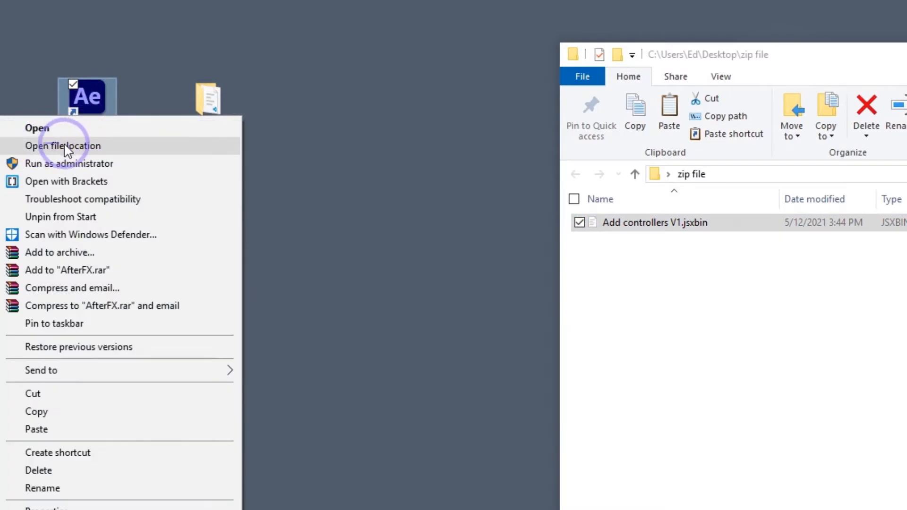
# Go to the After Effects install location and open the Support Files Scripts folder
pyautogui.click(64, 146)
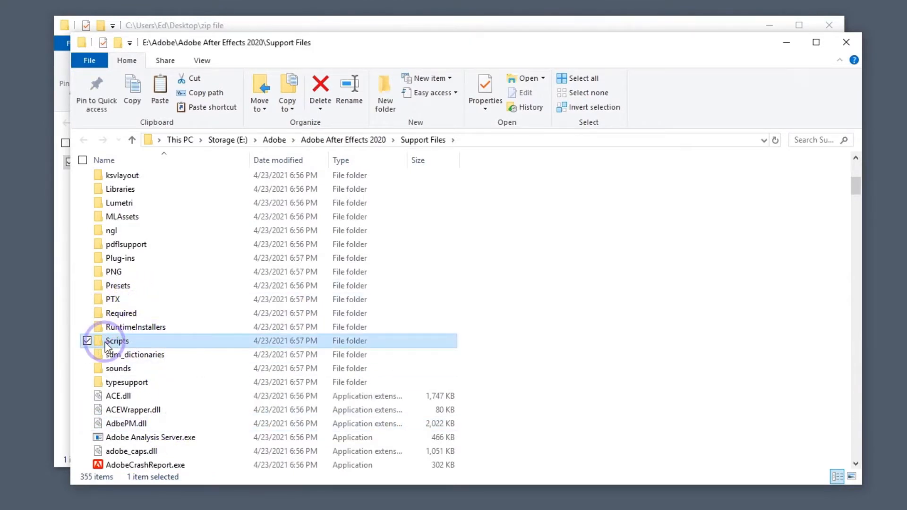
pyautogui.doubleClick(117, 341)
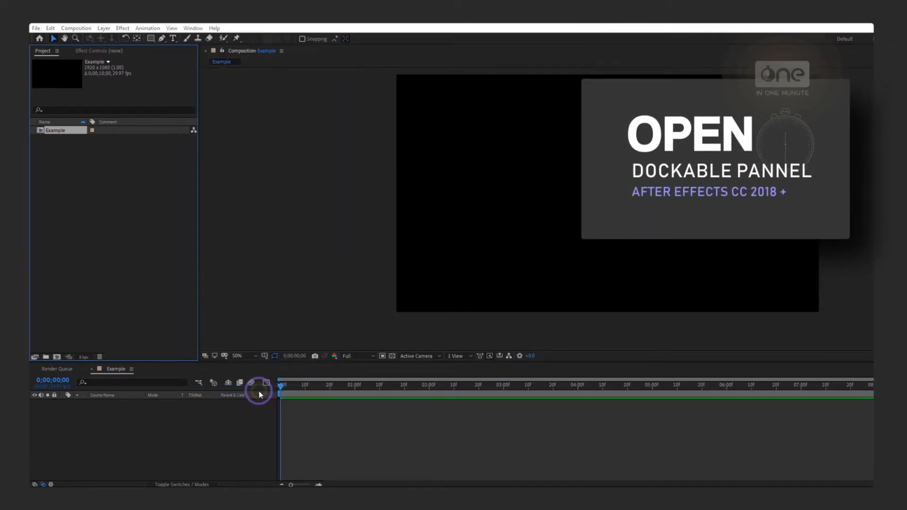
# Launch Add controllers V1 from the Window menu and dock its panel
pyautogui.click(258, 394)
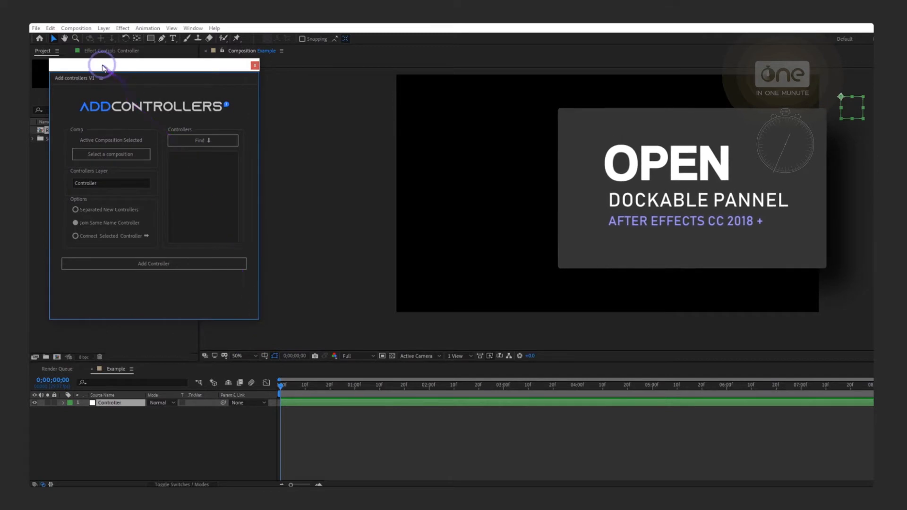
pyautogui.moveTo(103, 68); pyautogui.dragTo(288, 86)
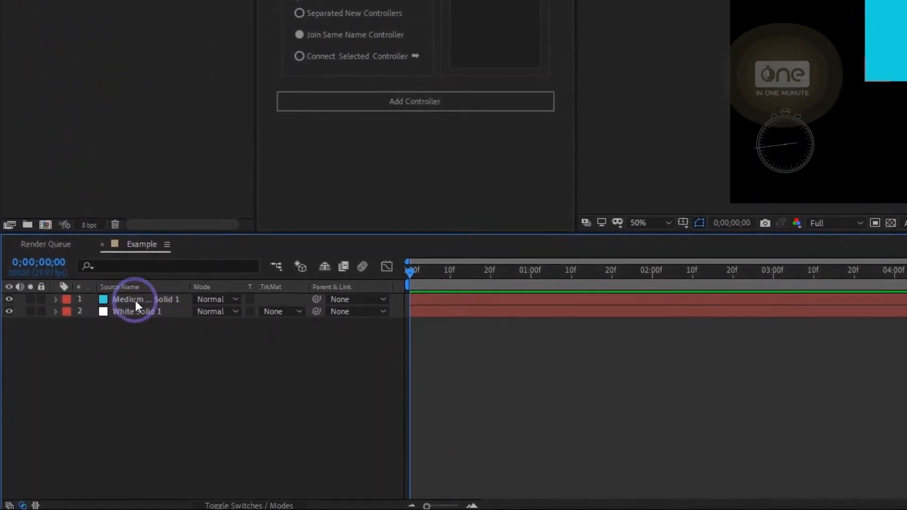
# Filter the timeline by 'color,position,scale,rotation' and gather those properties into the controllers list
pyautogui.click(121, 266)
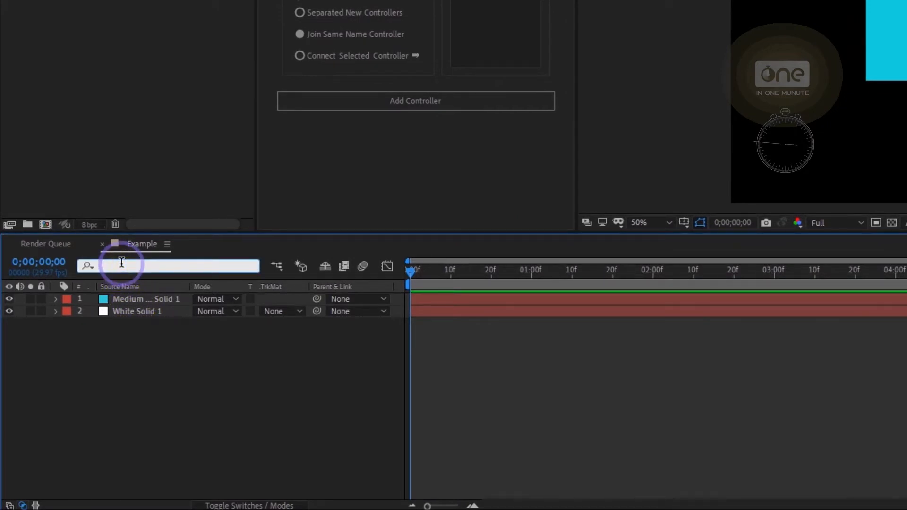
pyautogui.write('color,position,scale,rotation')
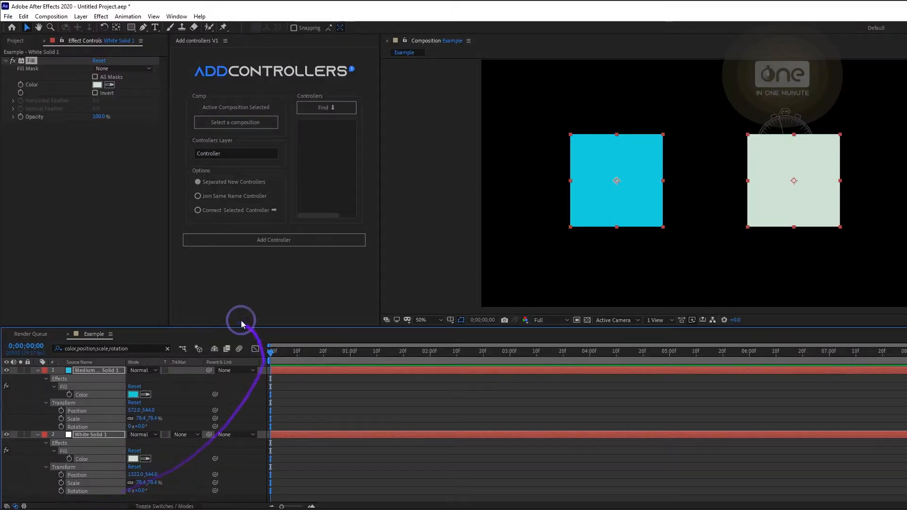
pyautogui.click(273, 240)
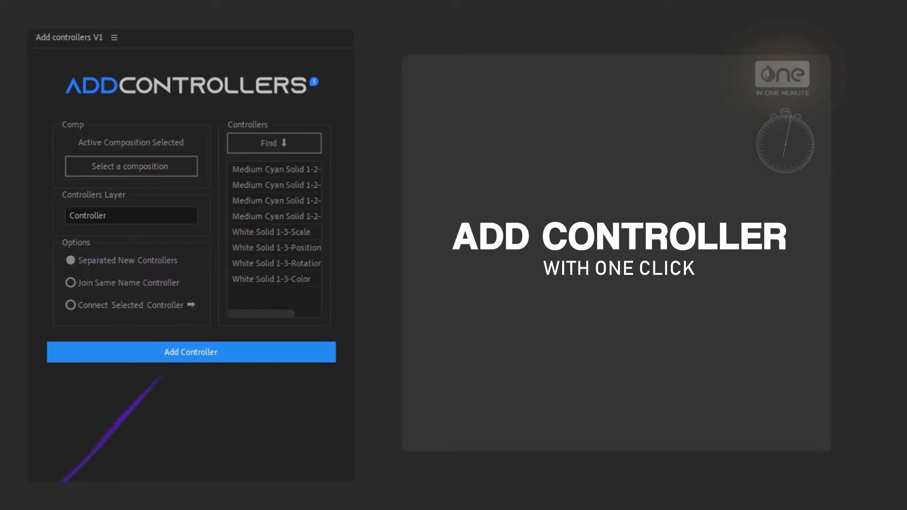
# Create controllers for the listed scale, position, rotation and color properties
pyautogui.click(190, 352)
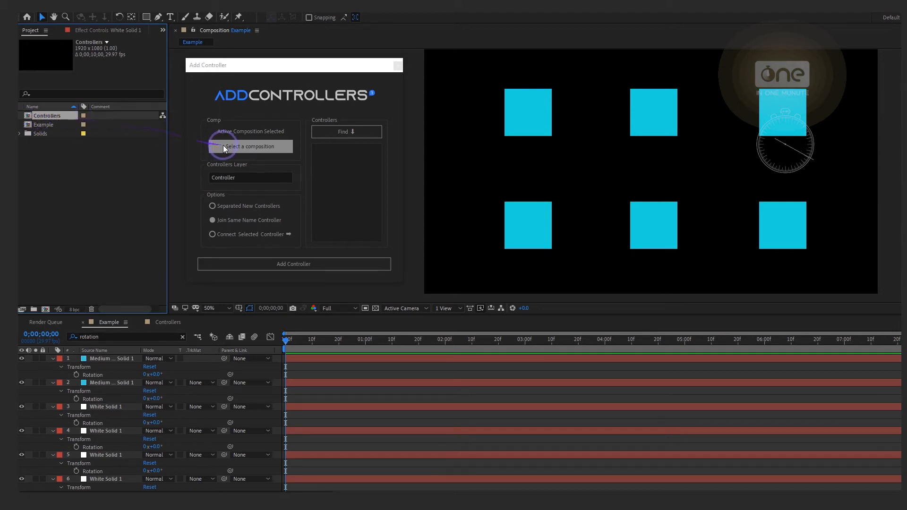
# Set Controllers as the controller composition and select a solid layer in the timeline
pyautogui.click(250, 146)
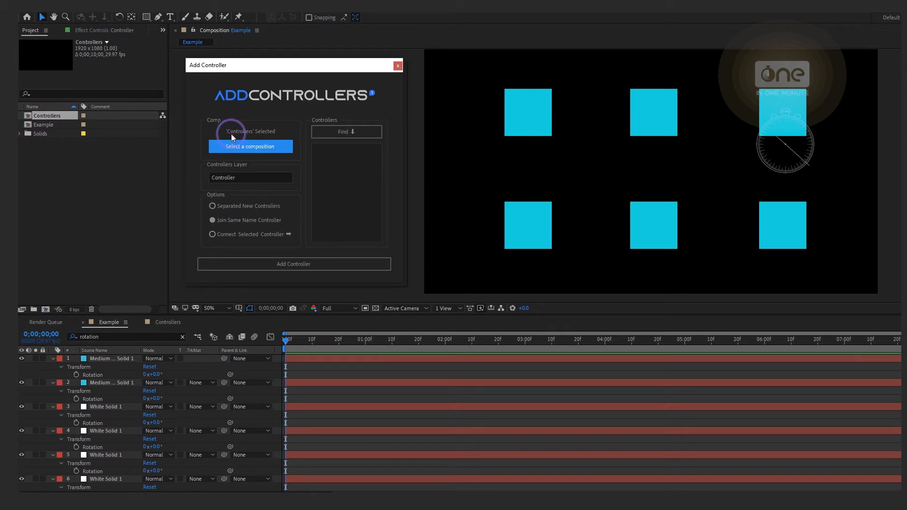
pyautogui.moveTo(85, 206)
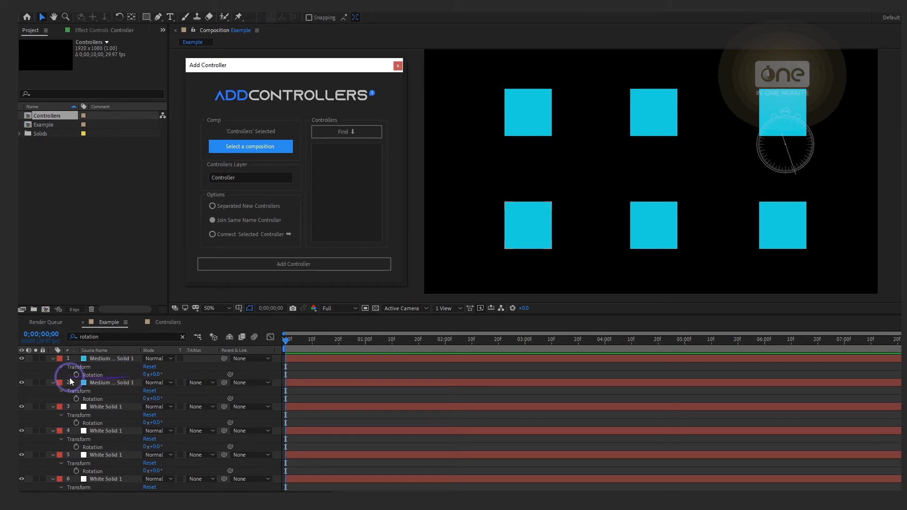
pyautogui.click(294, 264)
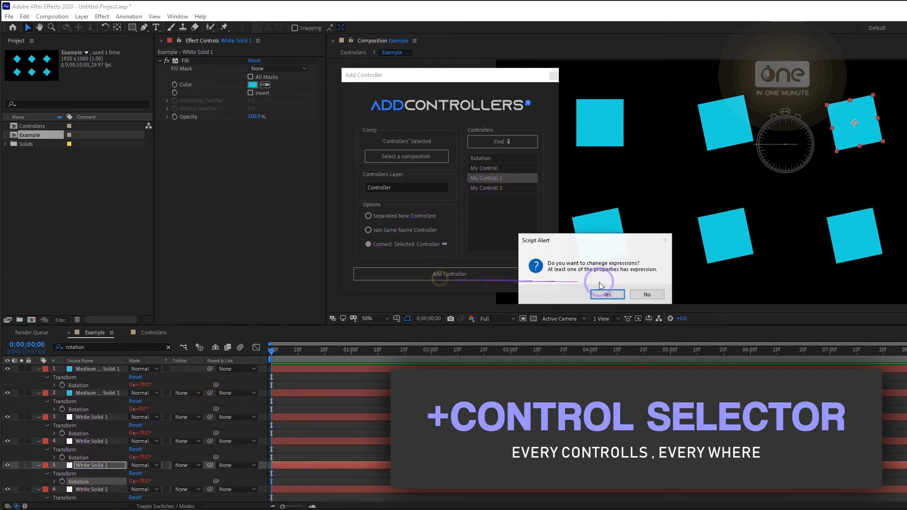
# Confirm replacing the existing rotation expressions so controllers drive the squares' rotation
pyautogui.click(607, 295)
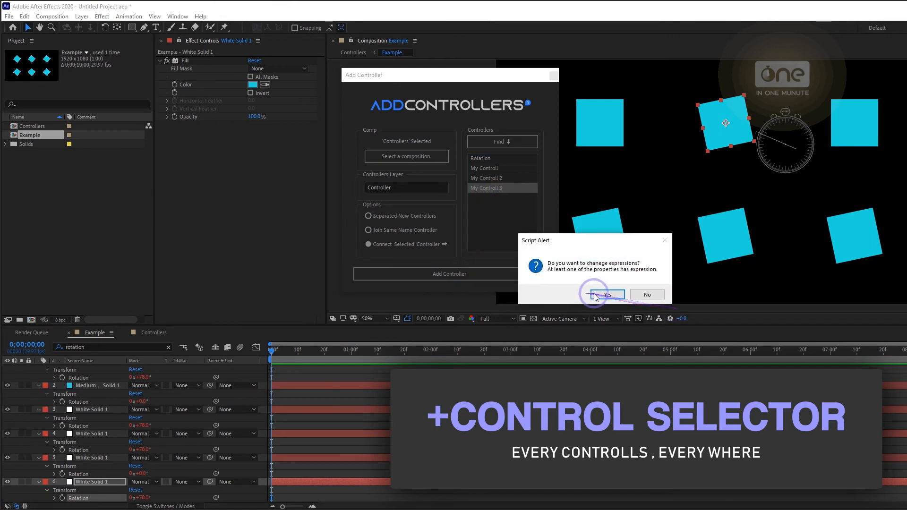
pyautogui.click(606, 295)
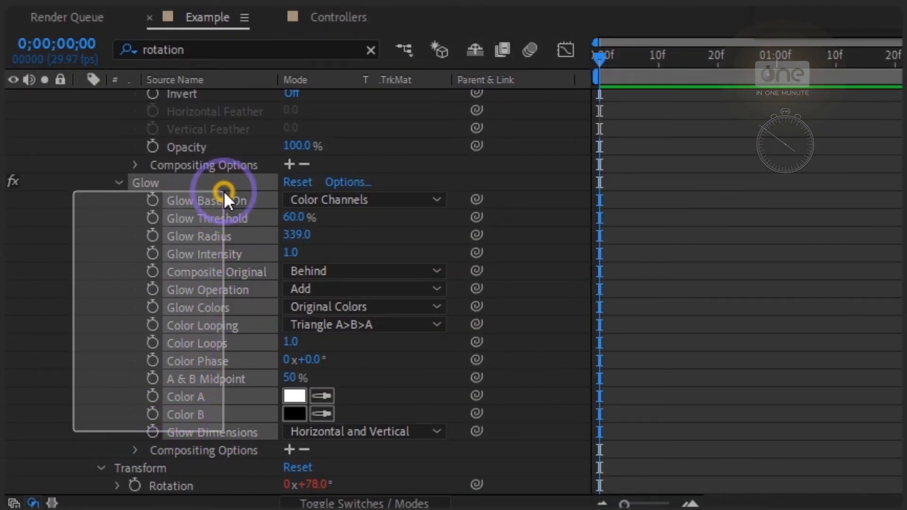